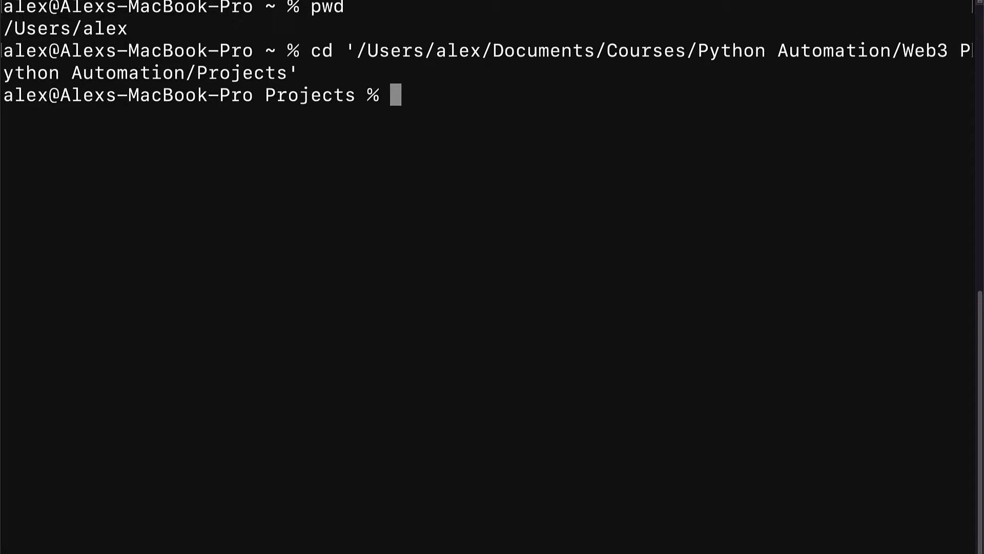
Step: Make a helloWorld folder in Projects with mkdir and change into it
{"action": "type", "text": "mkdir"}
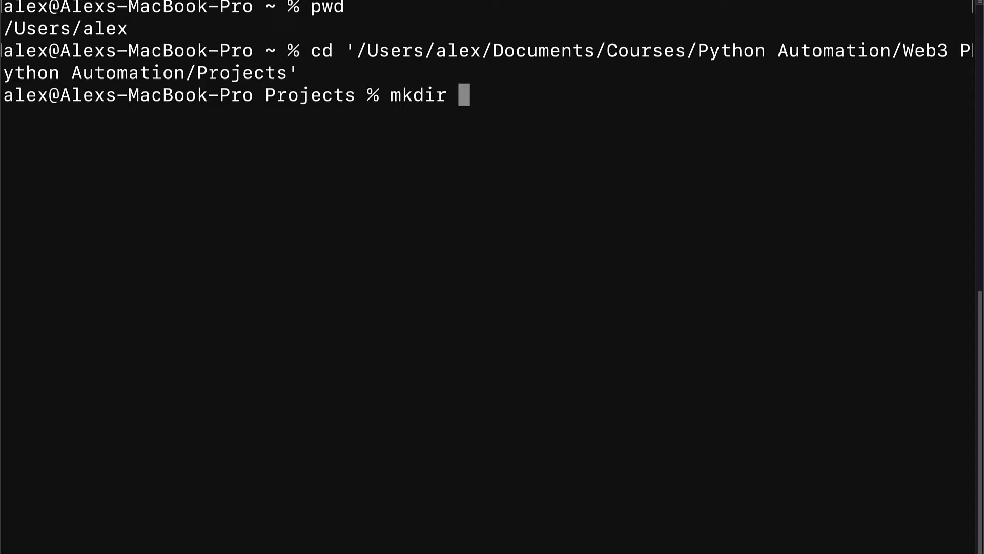
{"action": "type", "text": "helloWorld"}
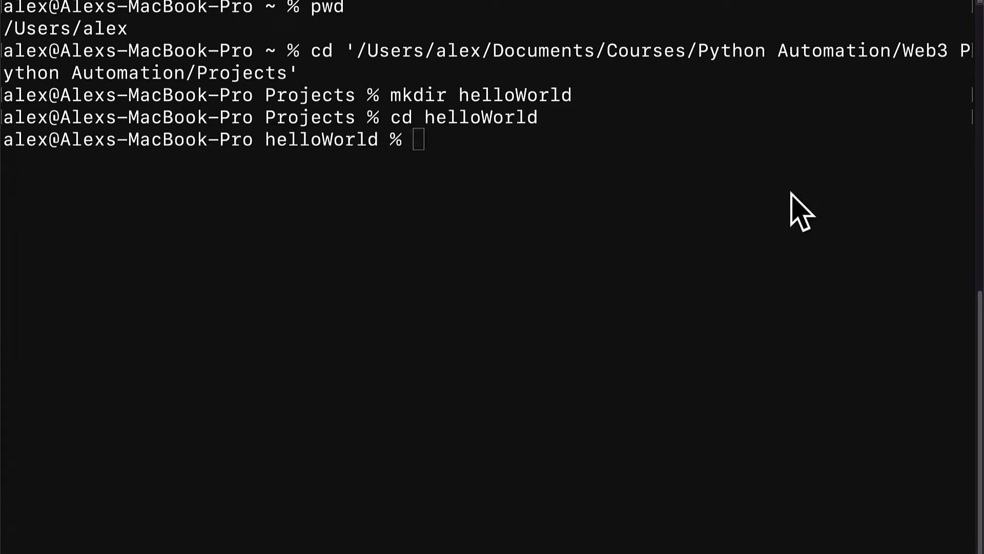
Step: Run 'brownie init' in helloWorld and wait for the SUCCESS message
{"action": "type", "text": "brownie ini"}
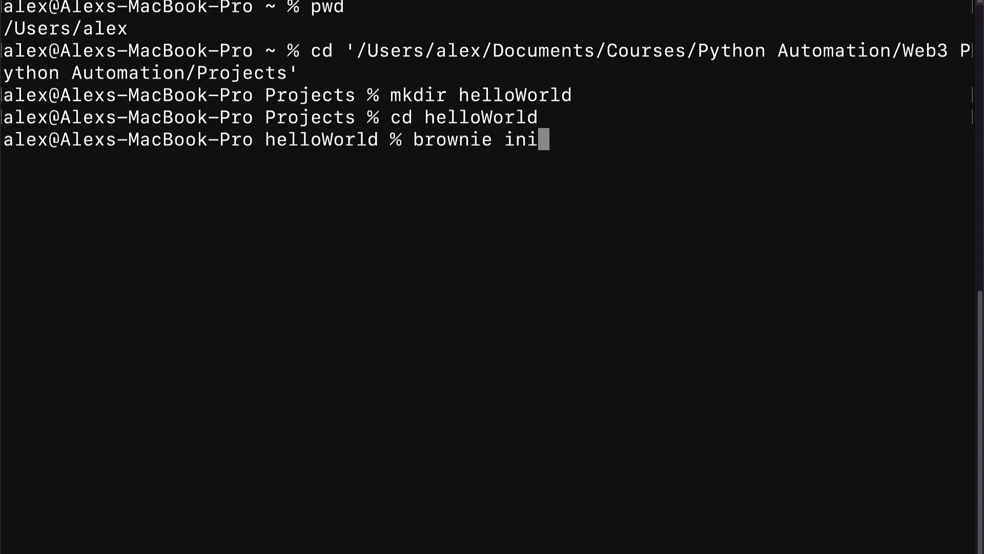
{"action": "type", "text": "t"}
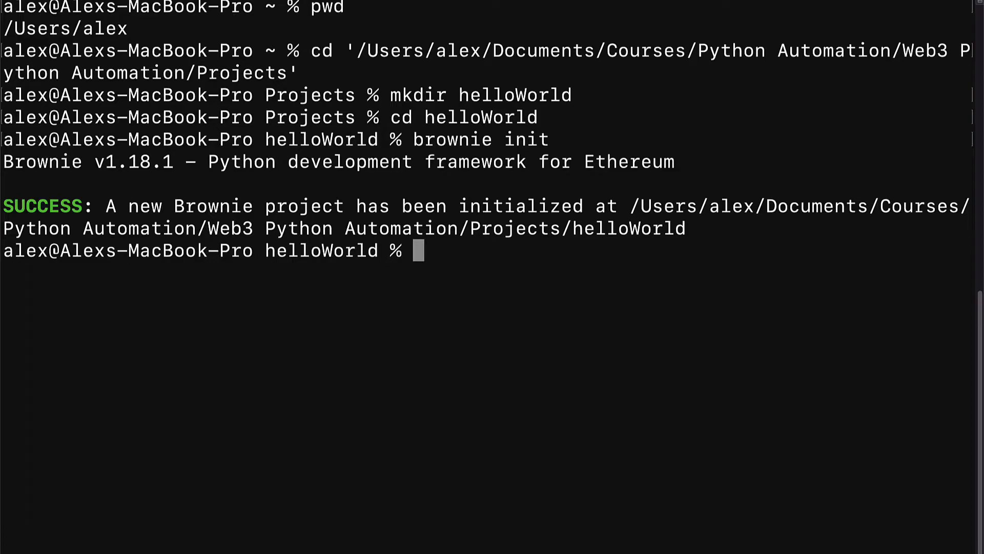
{"action": "type", "text": "l"}
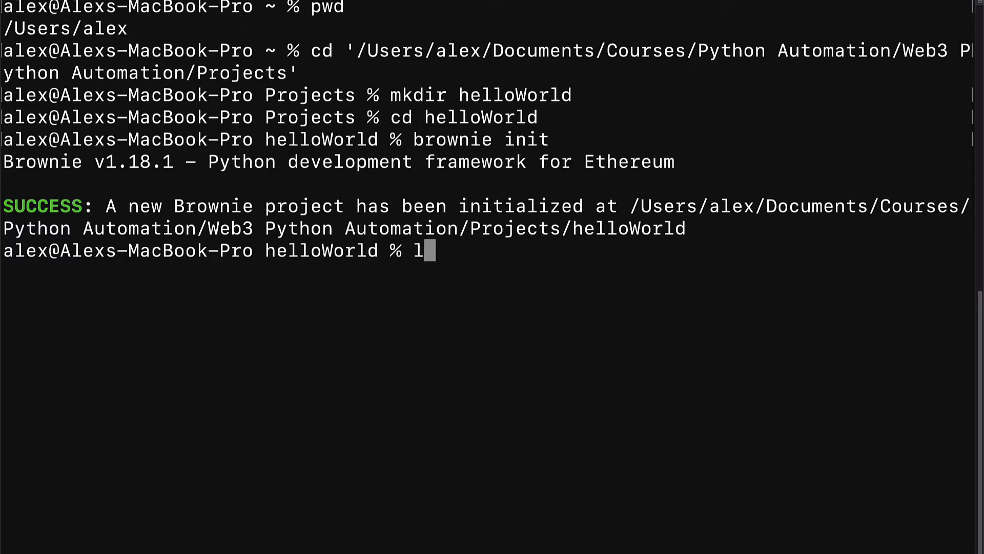
Step: List the generated build, contracts, interfaces, reports, scripts and tests folders
{"action": "type", "text": "di"}
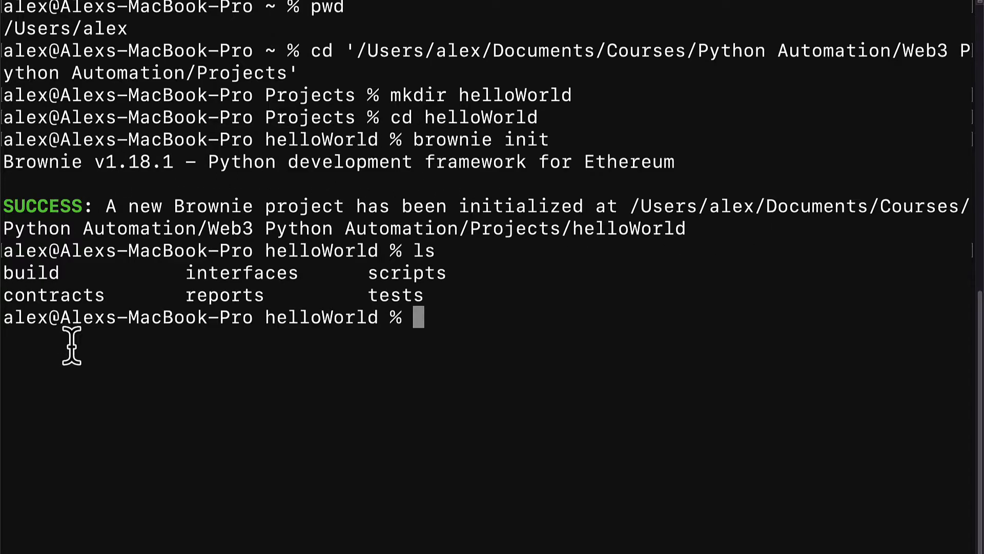
{"action": "mouse_move", "coordinate": [490, 355]}
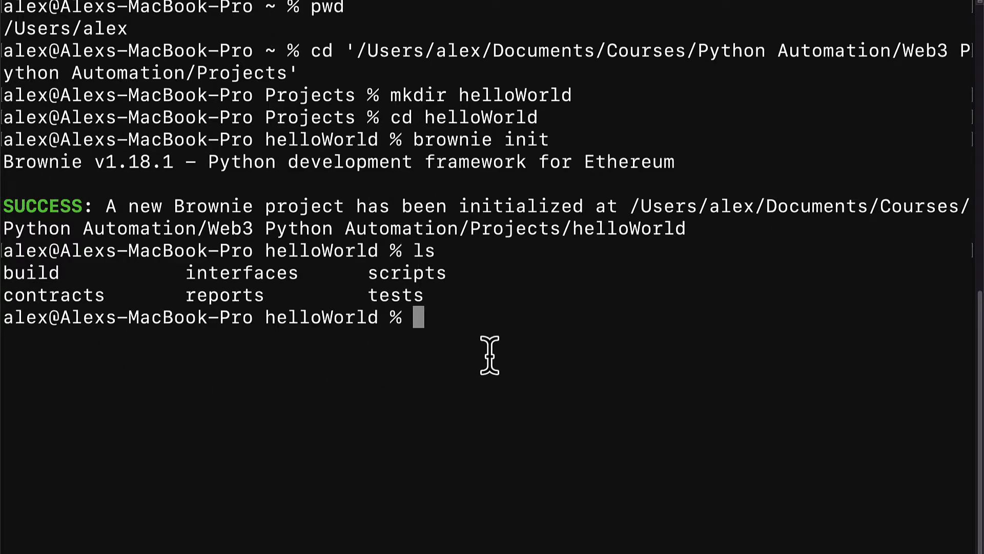
{"action": "mouse_move", "coordinate": [452, 343]}
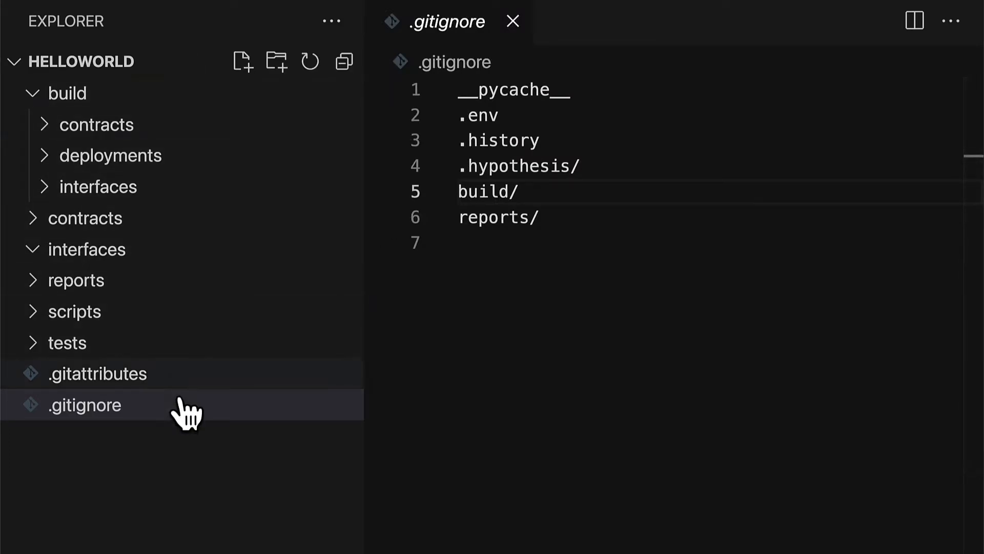
{"action": "mouse_move", "coordinate": [119, 405]}
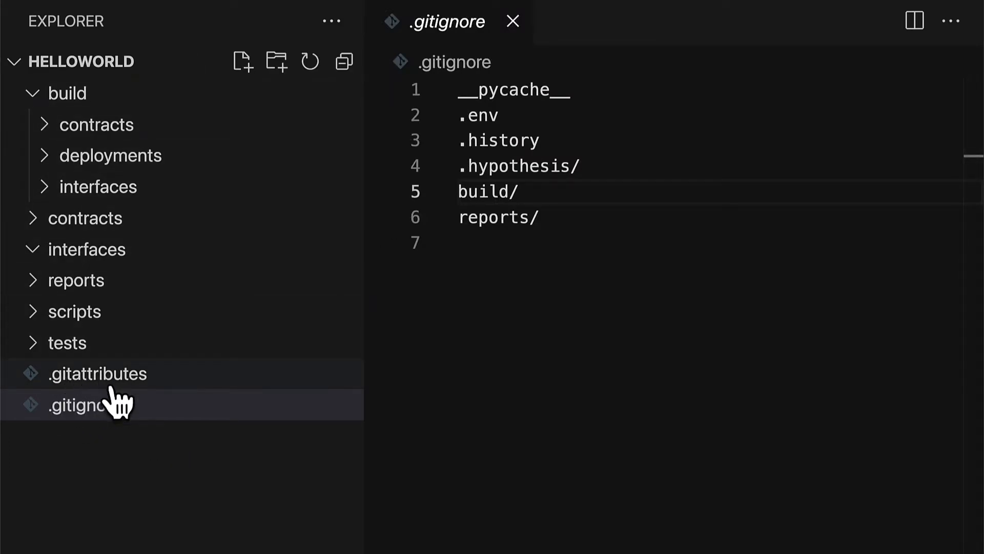
{"action": "left_click", "coordinate": [98, 373]}
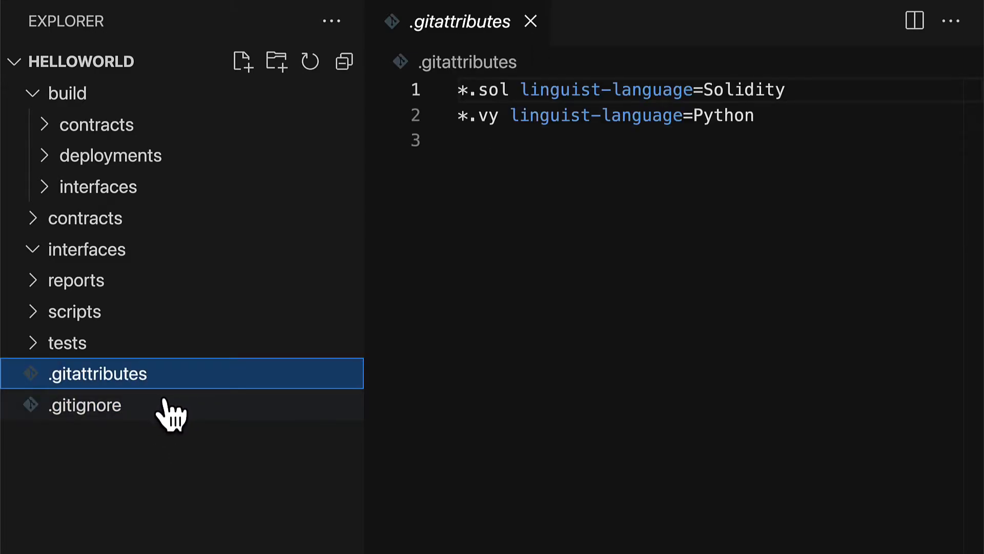
{"action": "left_click", "coordinate": [85, 404]}
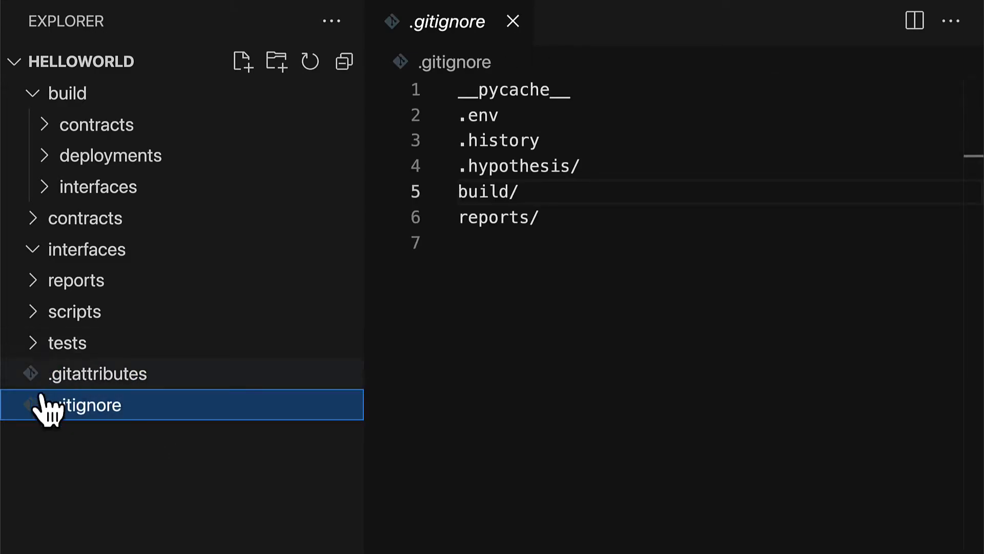
Step: Toggle the build folder in the Explorer tree, leaving it collapsed
{"action": "left_click", "coordinate": [68, 93]}
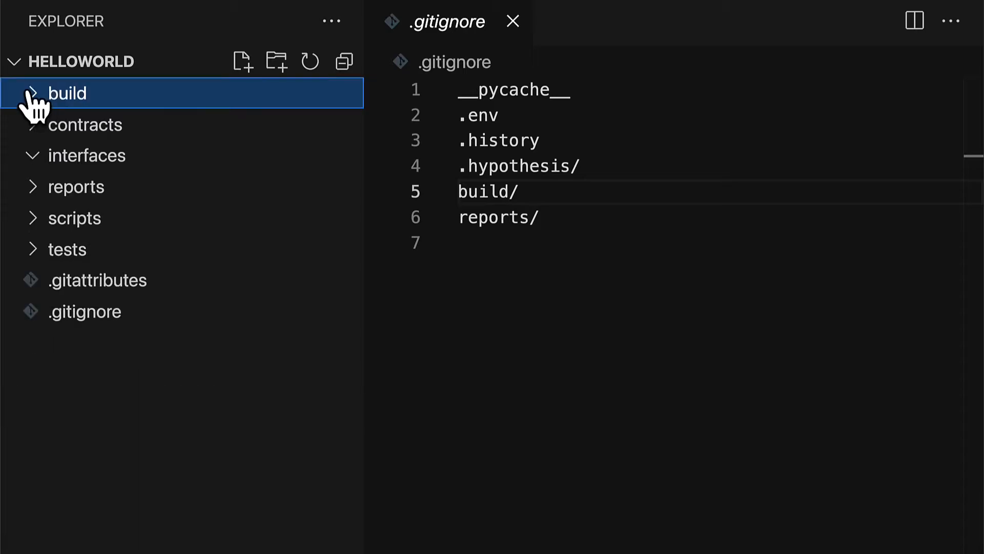
{"action": "left_click", "coordinate": [67, 93]}
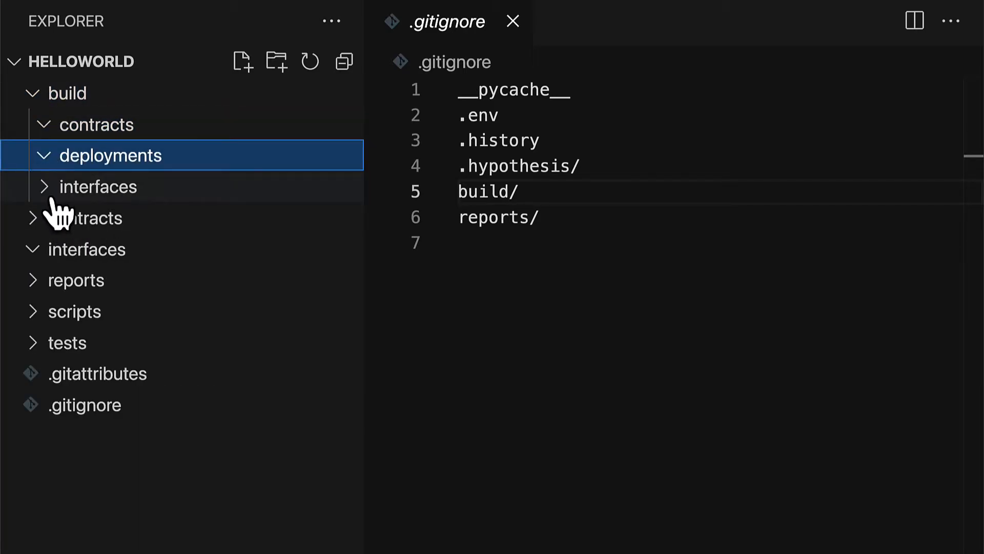
{"action": "left_click", "coordinate": [98, 186]}
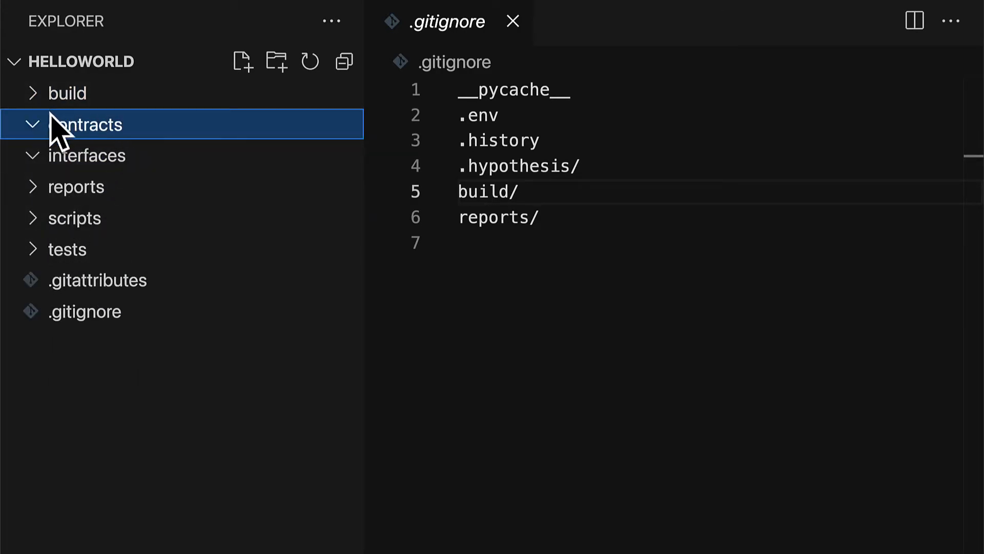
{"action": "mouse_move", "coordinate": [112, 125]}
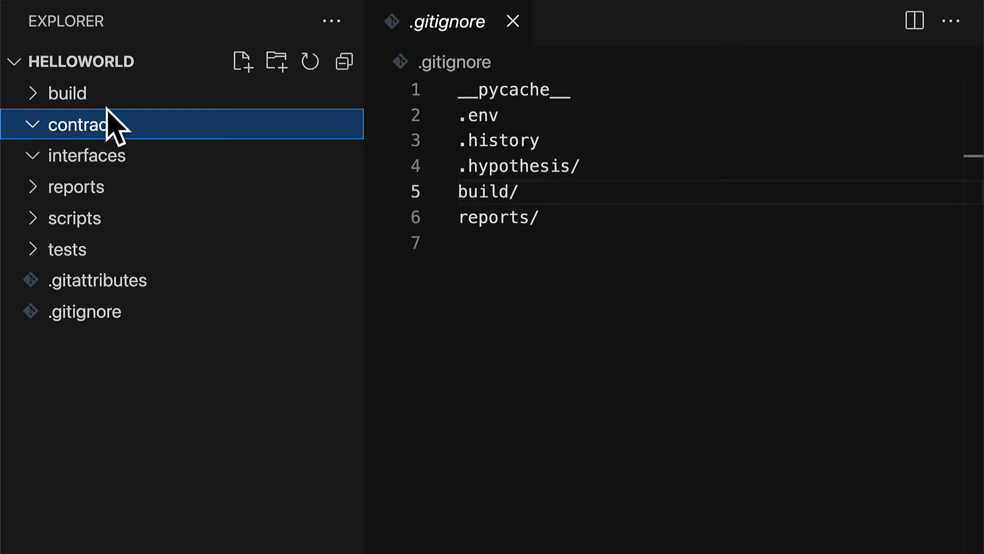
Step: Expand interfaces, reports, scripts and tests to confirm each is empty
{"action": "left_click", "coordinate": [88, 155]}
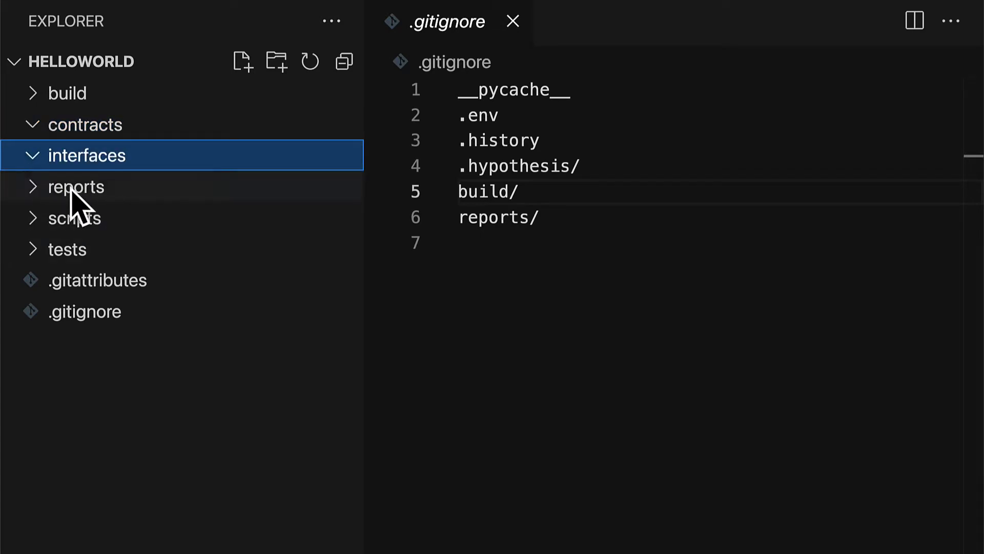
{"action": "left_click", "coordinate": [76, 187]}
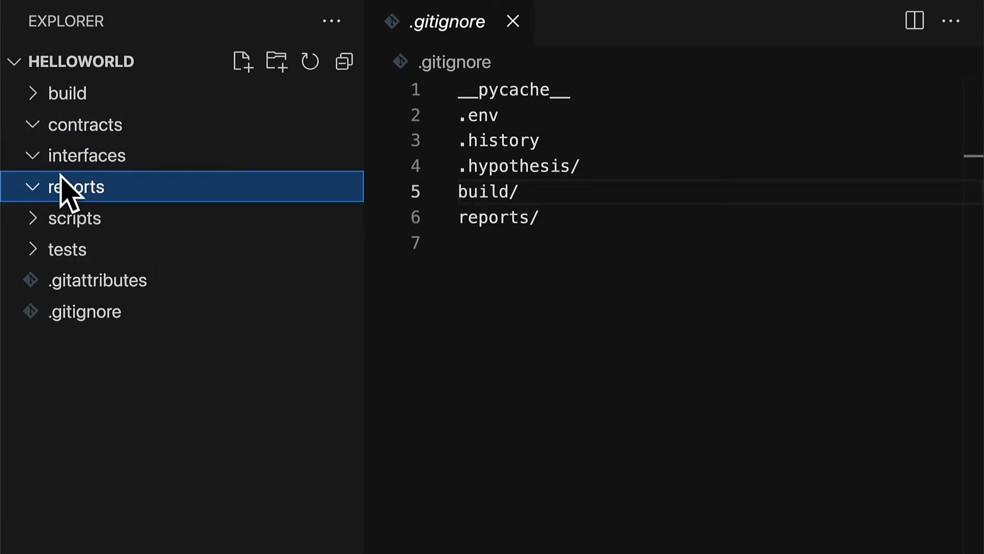
{"action": "left_click", "coordinate": [72, 218]}
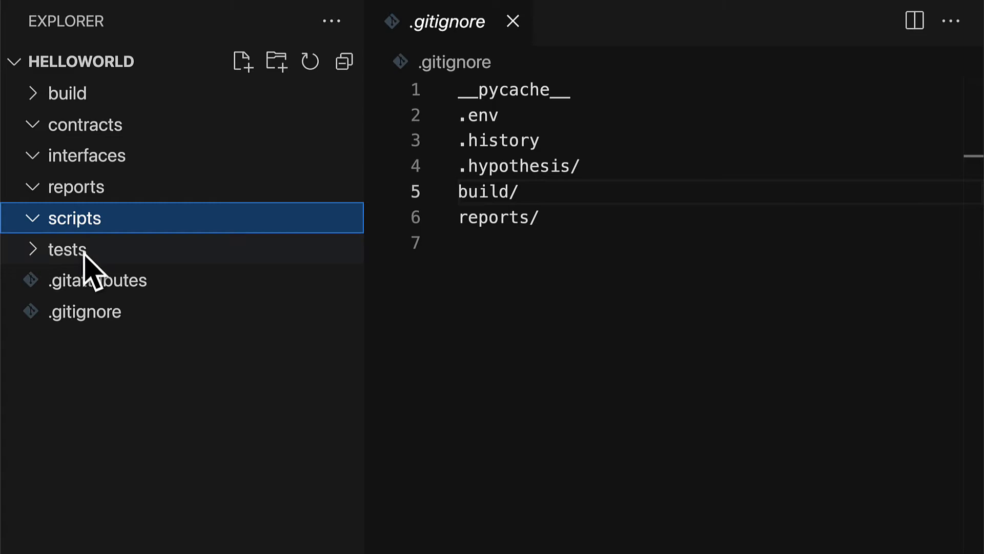
{"action": "mouse_move", "coordinate": [95, 273]}
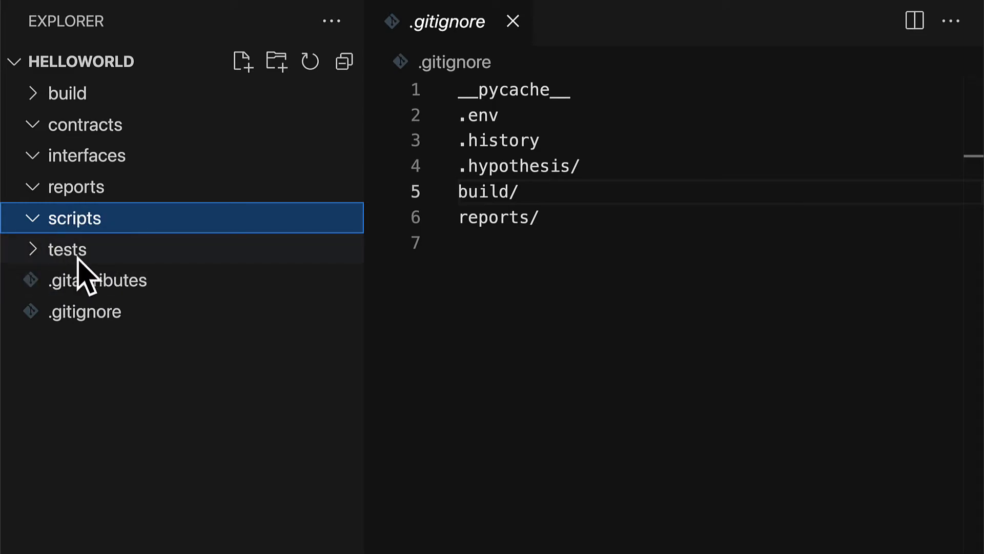
{"action": "mouse_move", "coordinate": [95, 226]}
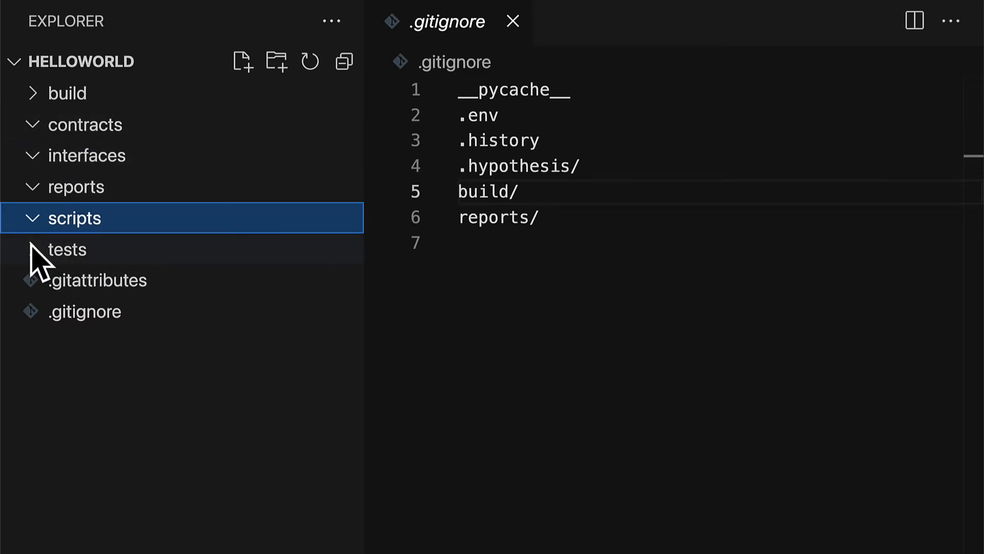
{"action": "left_click", "coordinate": [68, 248]}
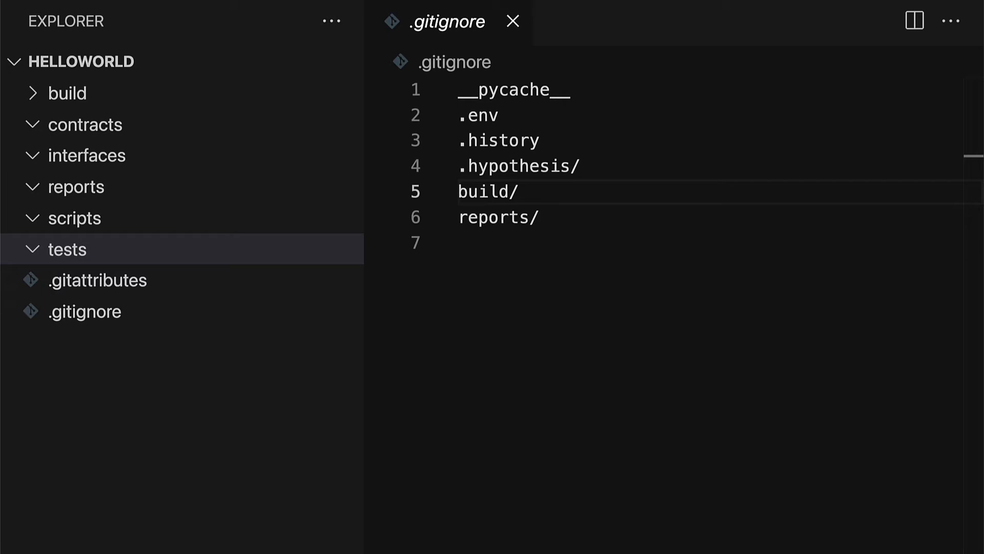
{"action": "mouse_move", "coordinate": [635, 260]}
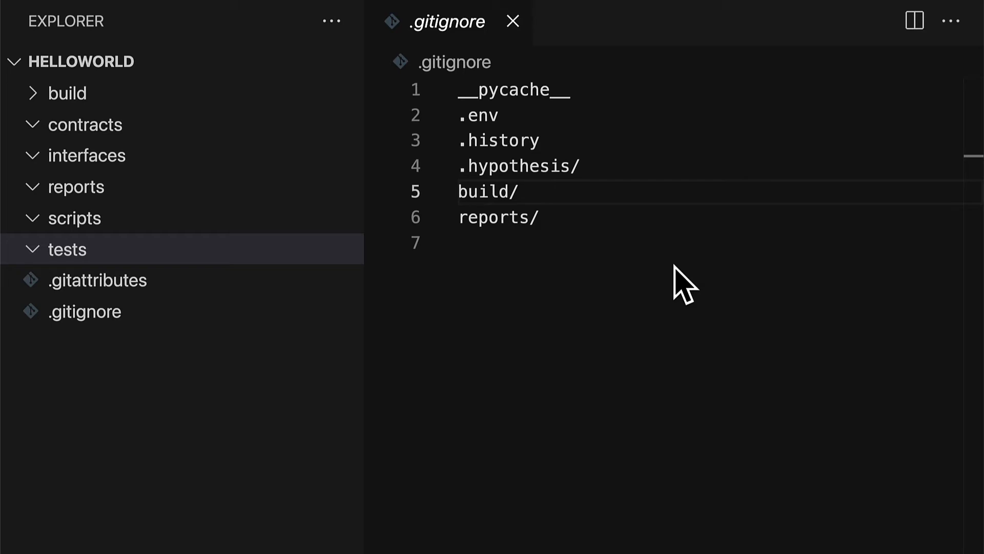
{"action": "mouse_move", "coordinate": [615, 276]}
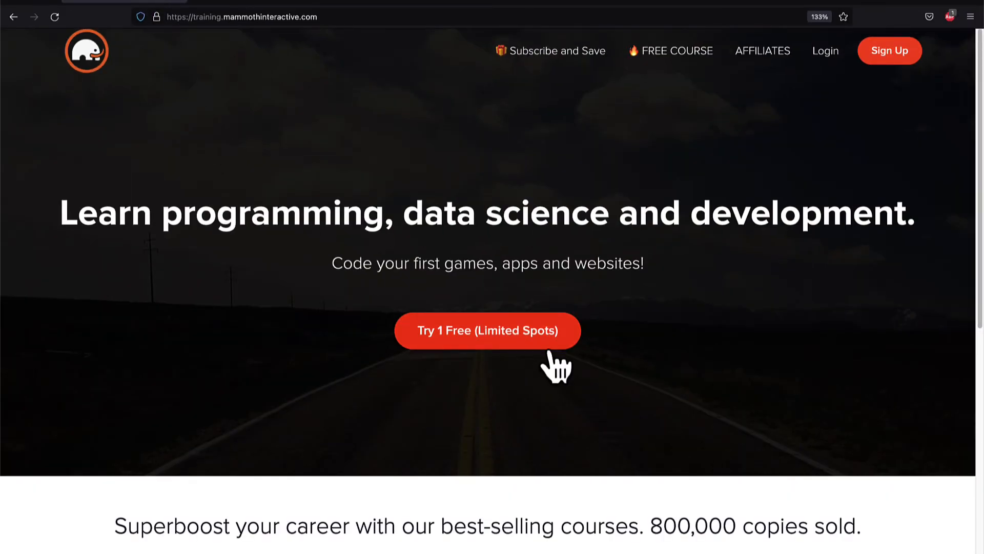
Step: Reach View All Products and browse the Mammoth Interactive course bundles
{"action": "scroll", "scroll_direction": "down", "scroll_amount": 3}
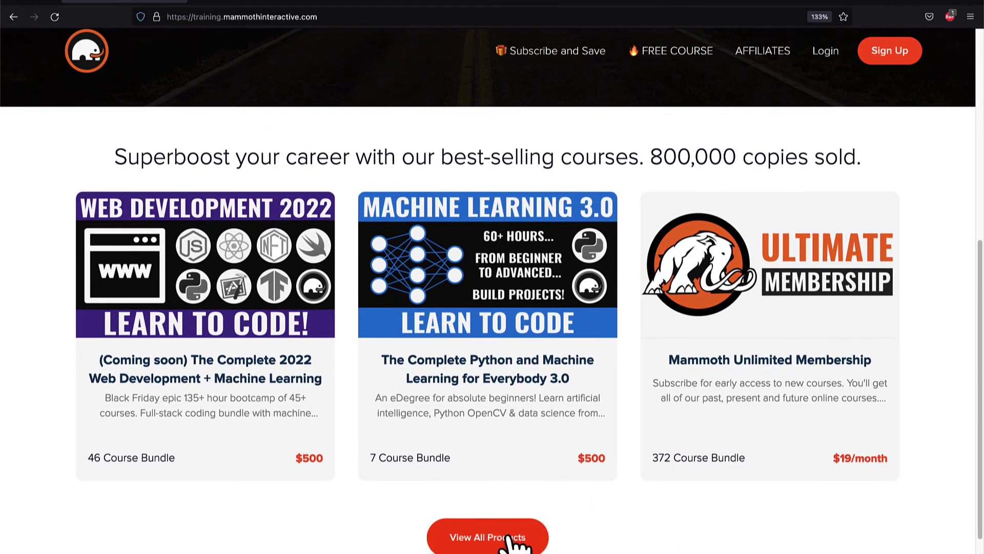
{"action": "left_click", "coordinate": [486, 536]}
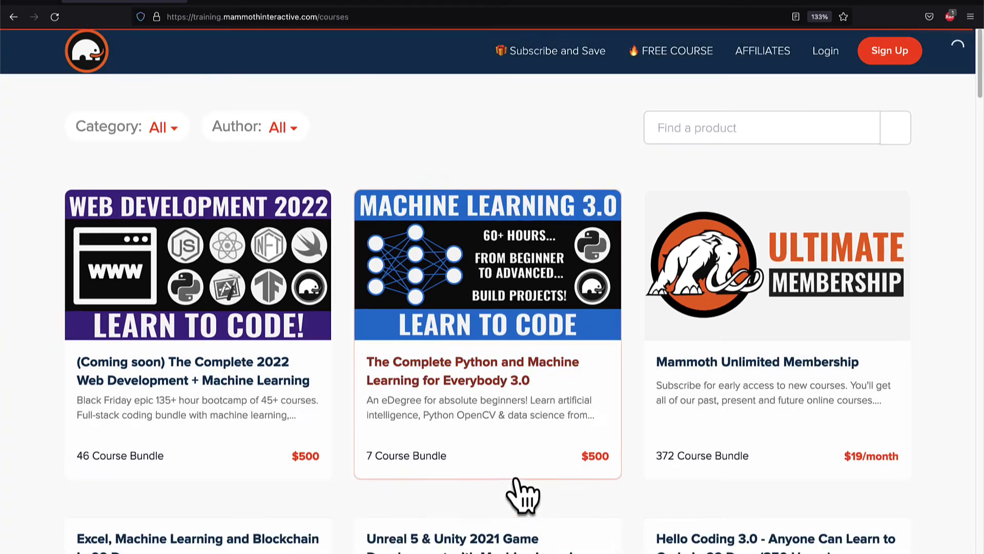
{"action": "mouse_move", "coordinate": [624, 376]}
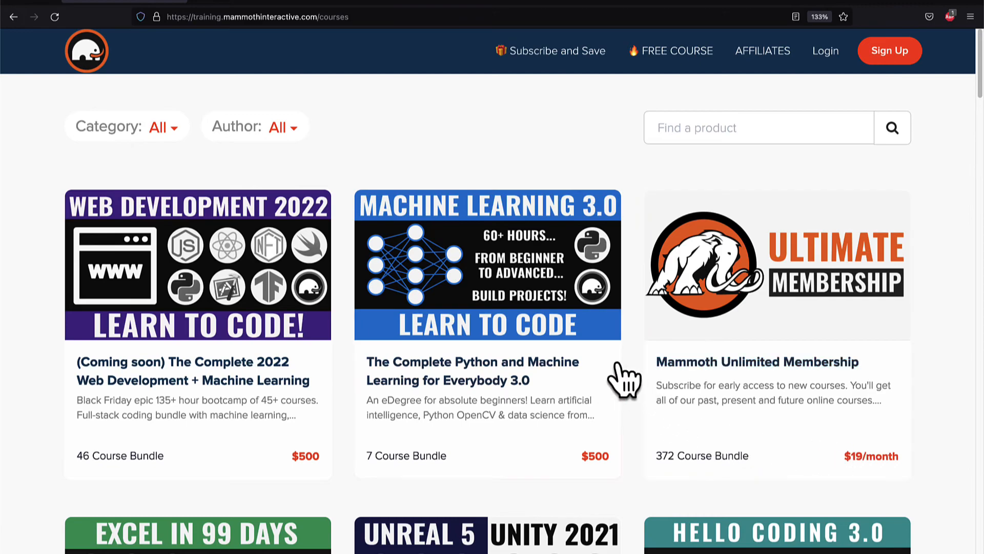
{"action": "mouse_move", "coordinate": [958, 452]}
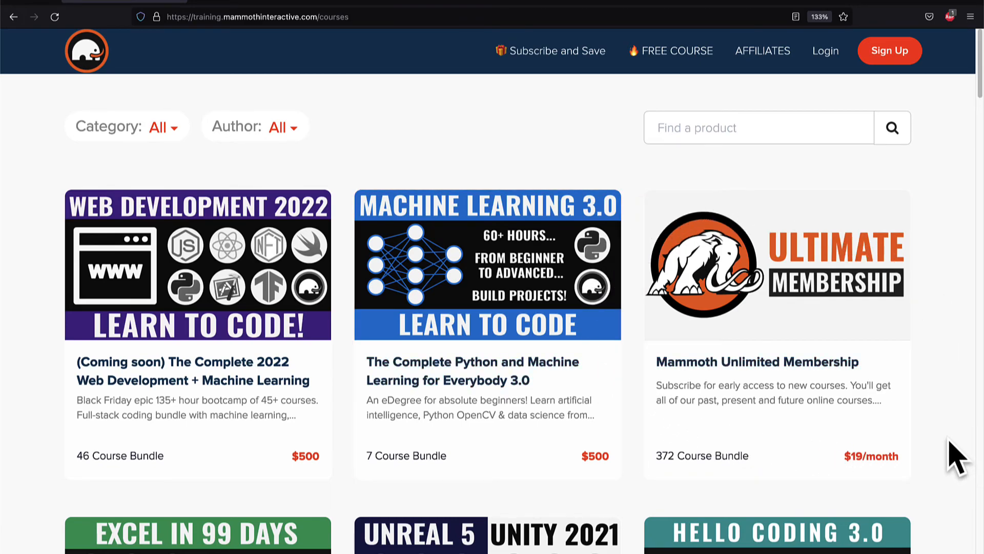
{"action": "scroll", "scroll_direction": "down", "scroll_amount": 3}
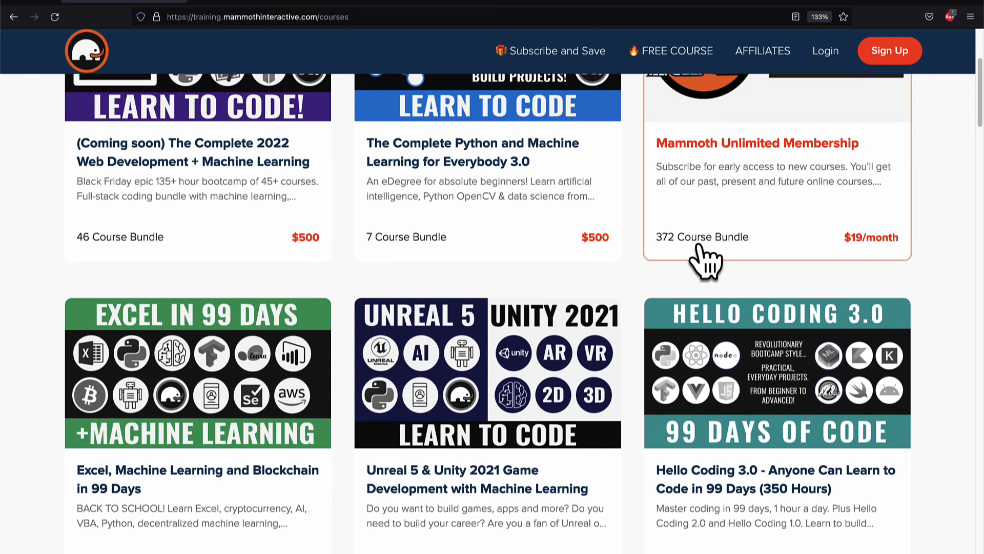
{"action": "scroll", "scroll_direction": "down", "scroll_amount": 3}
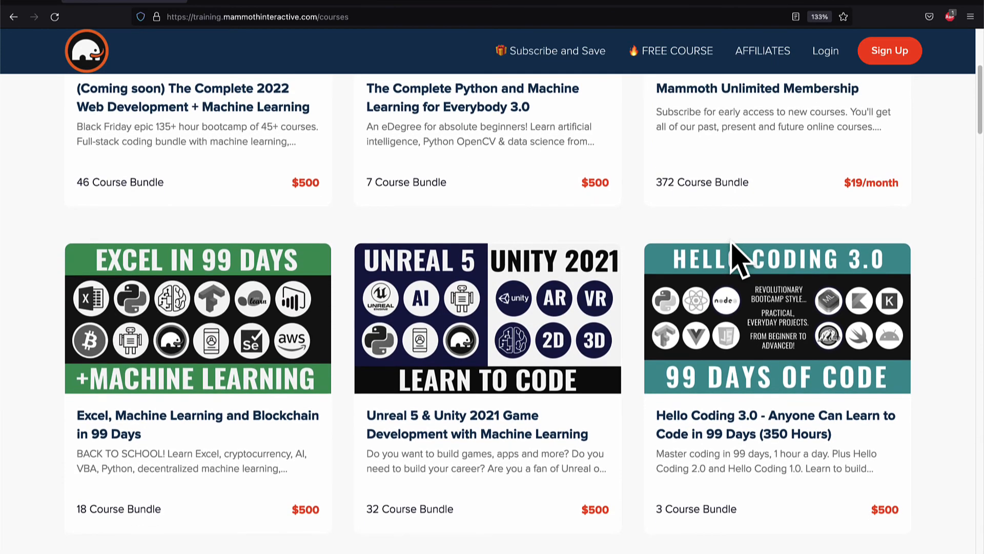